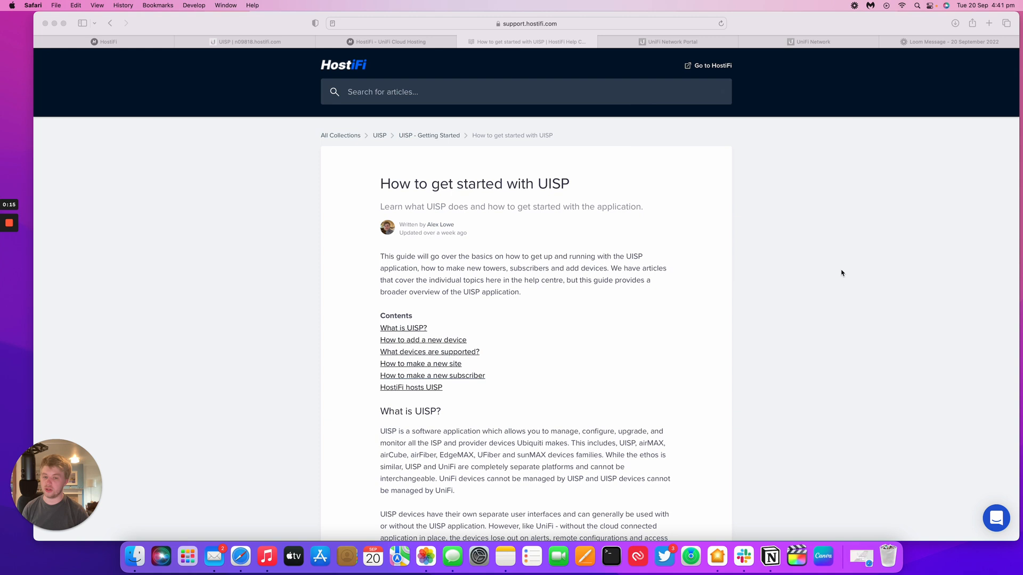
mouse_move(797, 180)
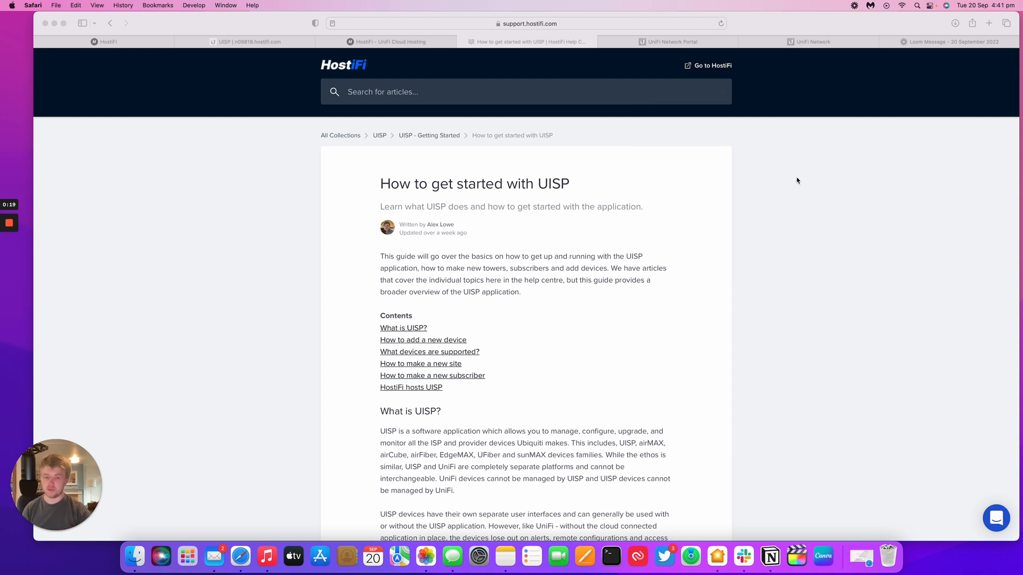
mouse_move(807, 164)
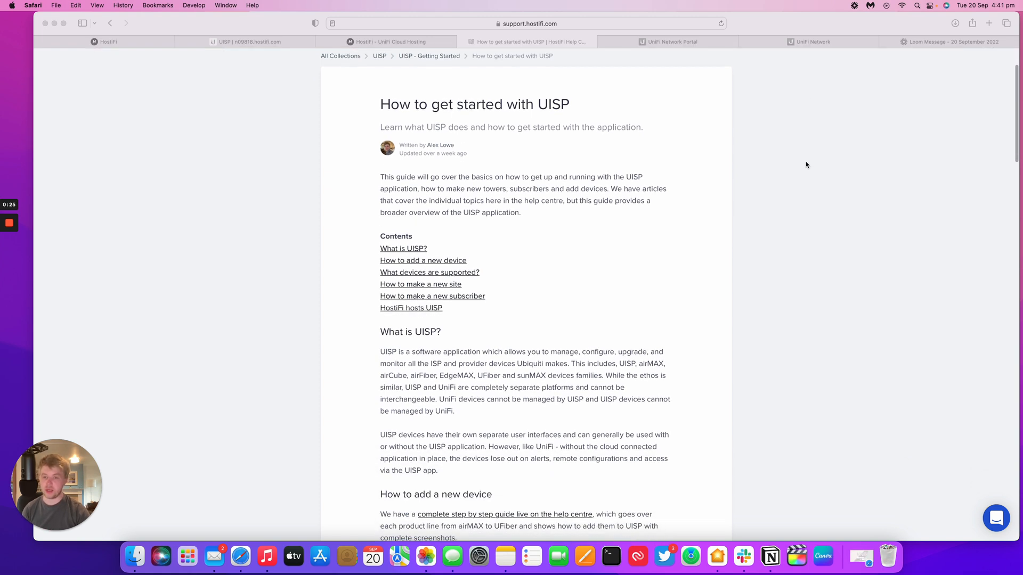
- Read the help article's 'How to make a new site' steps, then switch to the UISP dashboard
scroll("down", 3)
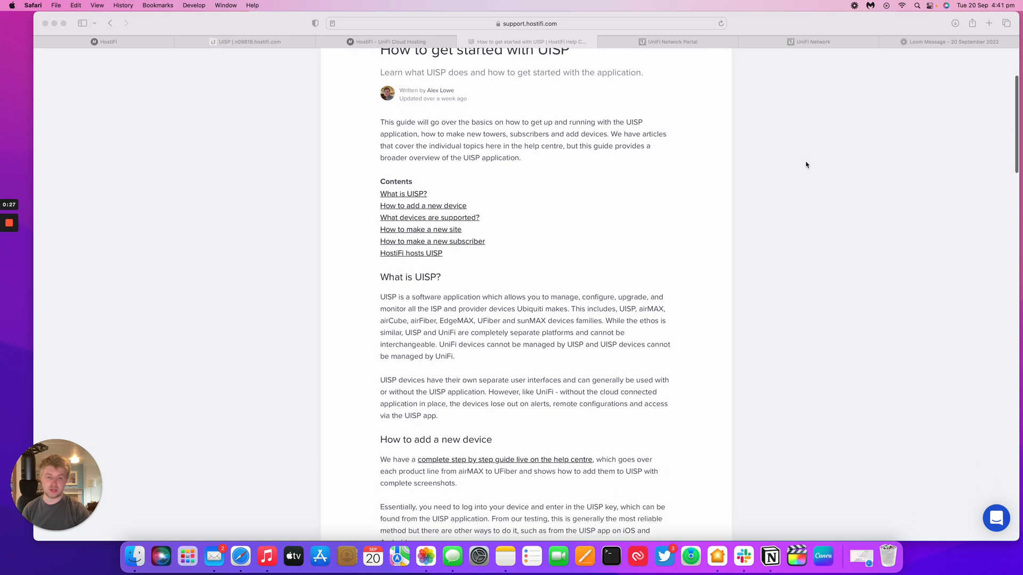
scroll("down", 3)
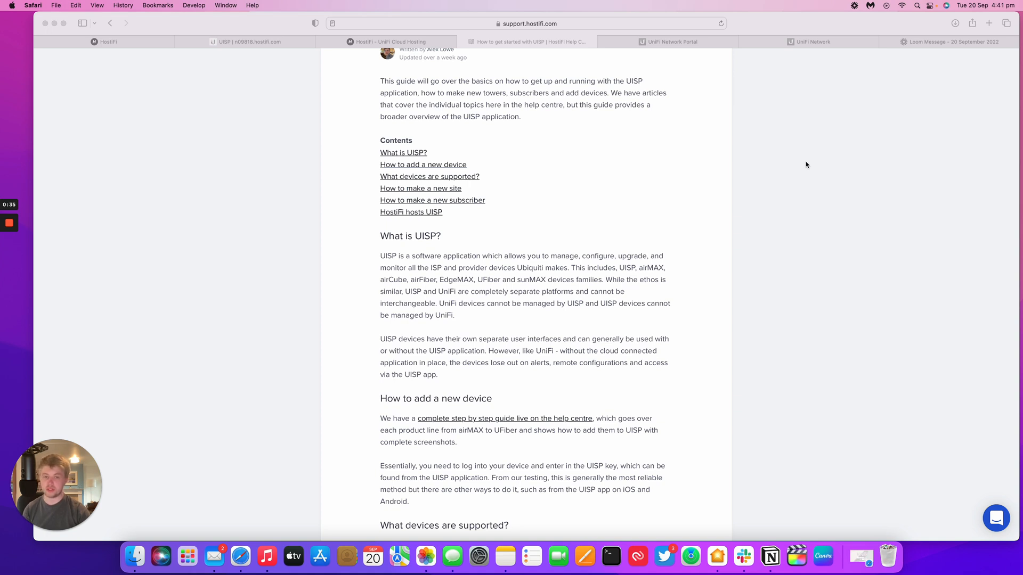
scroll("down", 3)
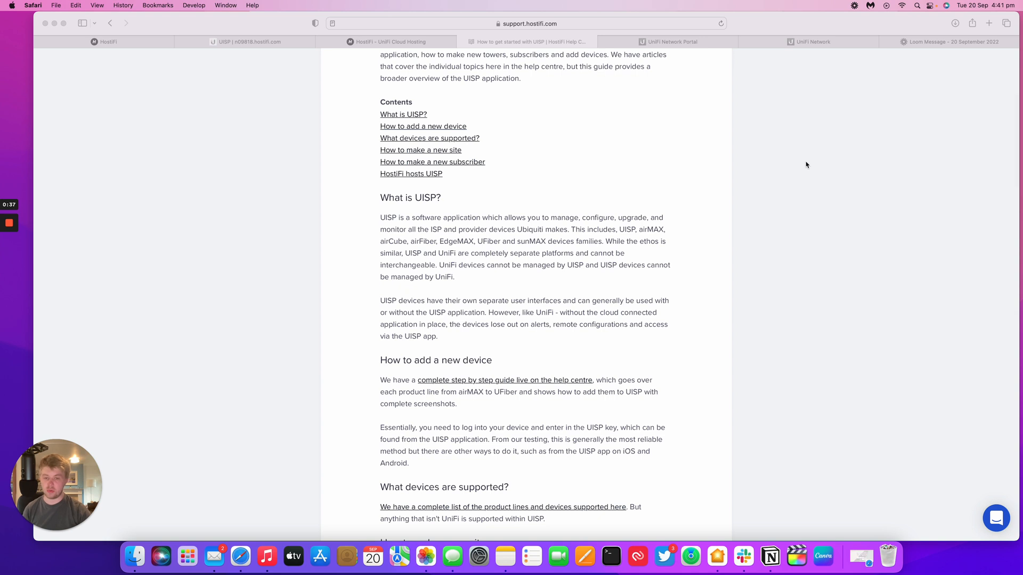
scroll("down", 3)
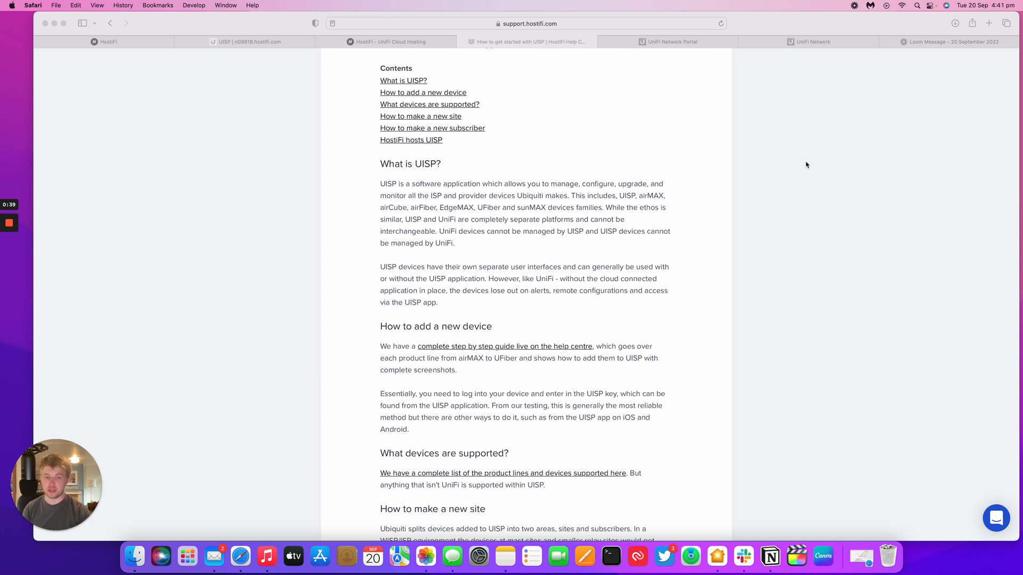
scroll("down", 3)
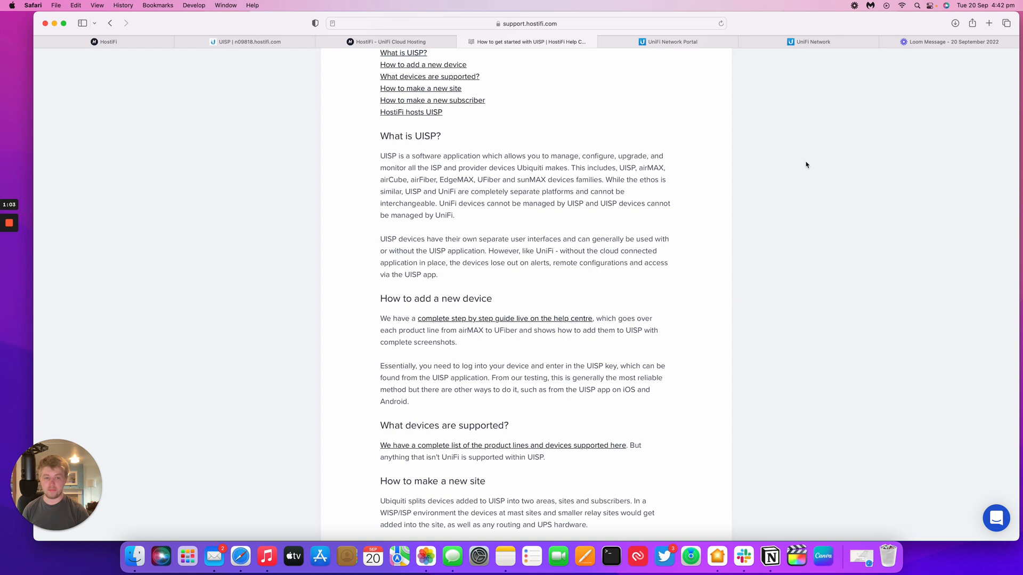
mouse_move(796, 162)
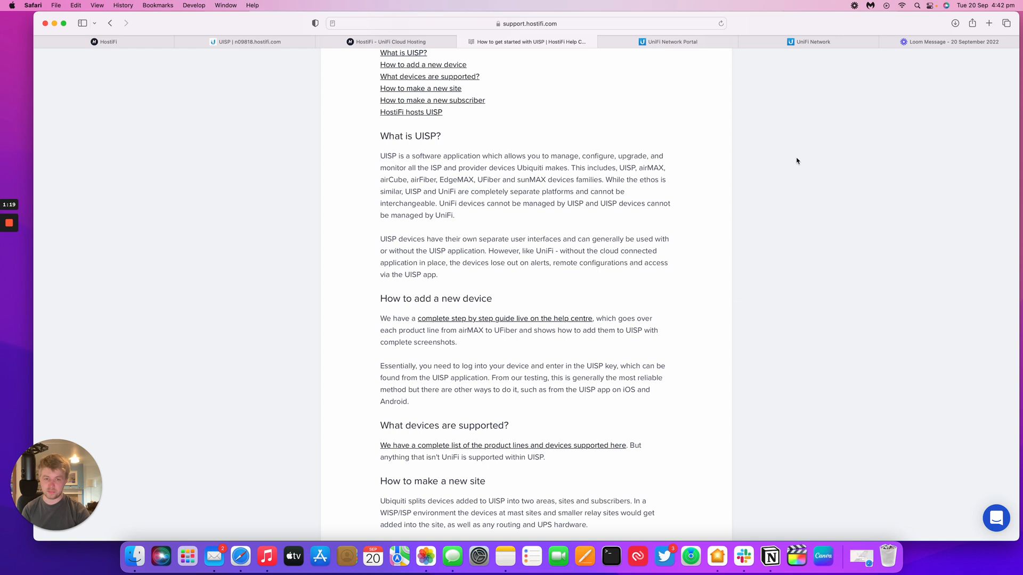
scroll("down", 3)
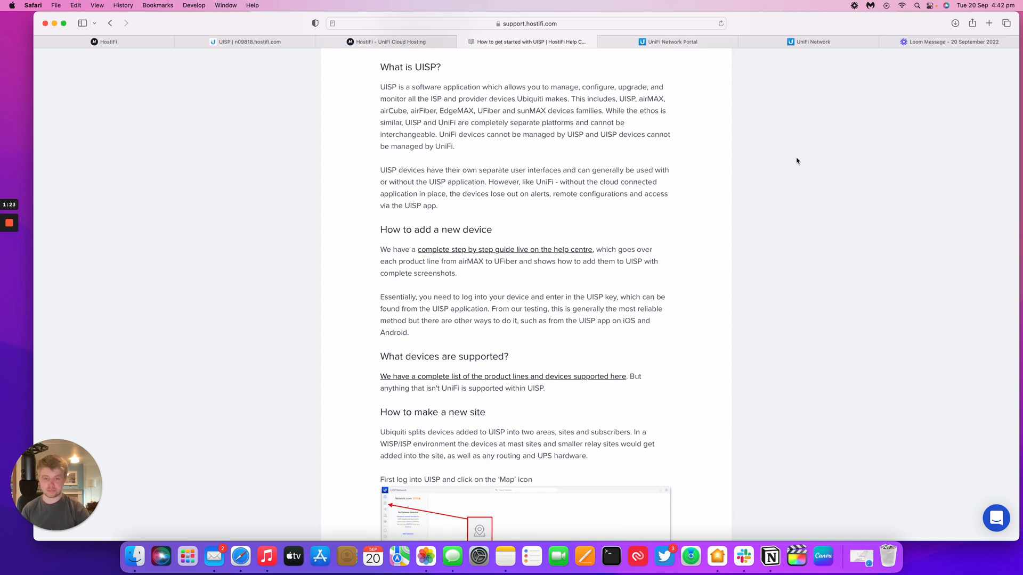
scroll("down", 3)
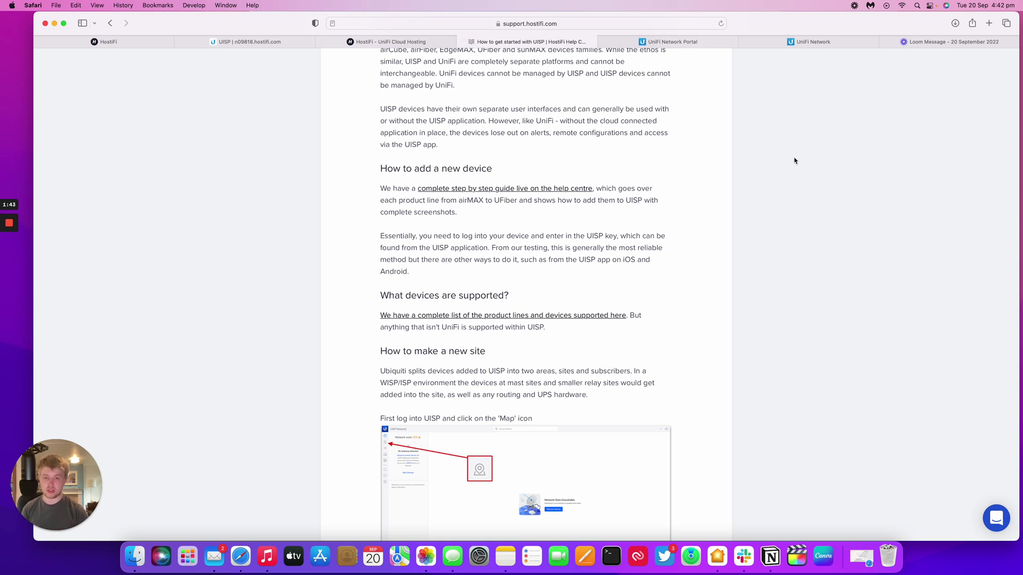
scroll("down", 3)
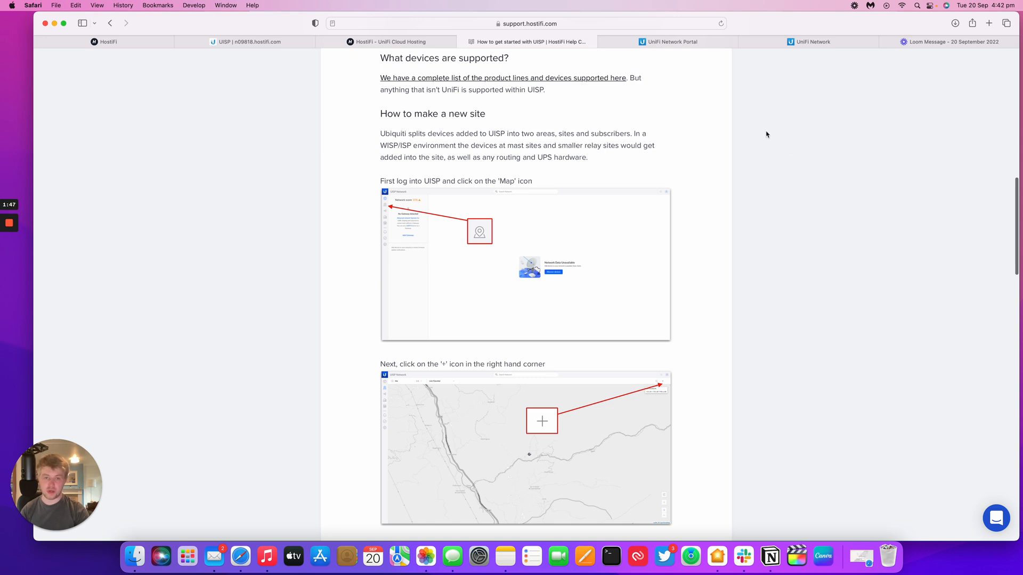
left_click(245, 42)
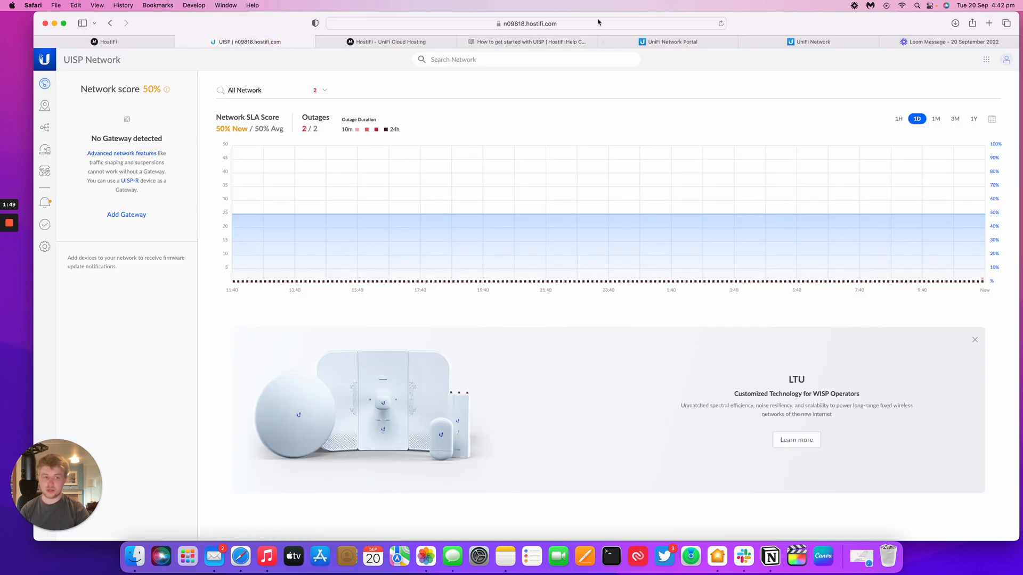
- Start a new site from the network map, declining to share the current location
left_click(44, 105)
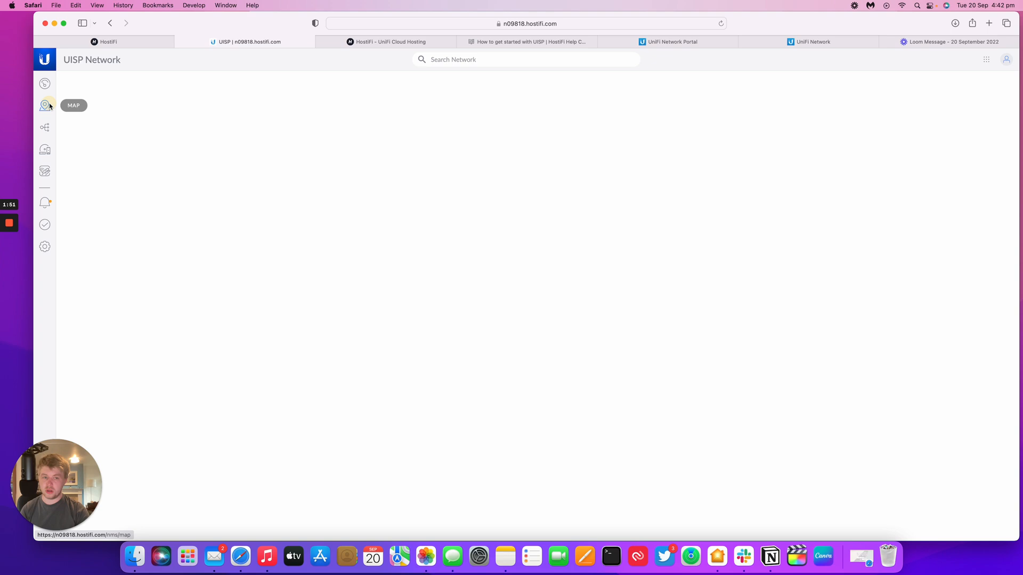
left_click(45, 104)
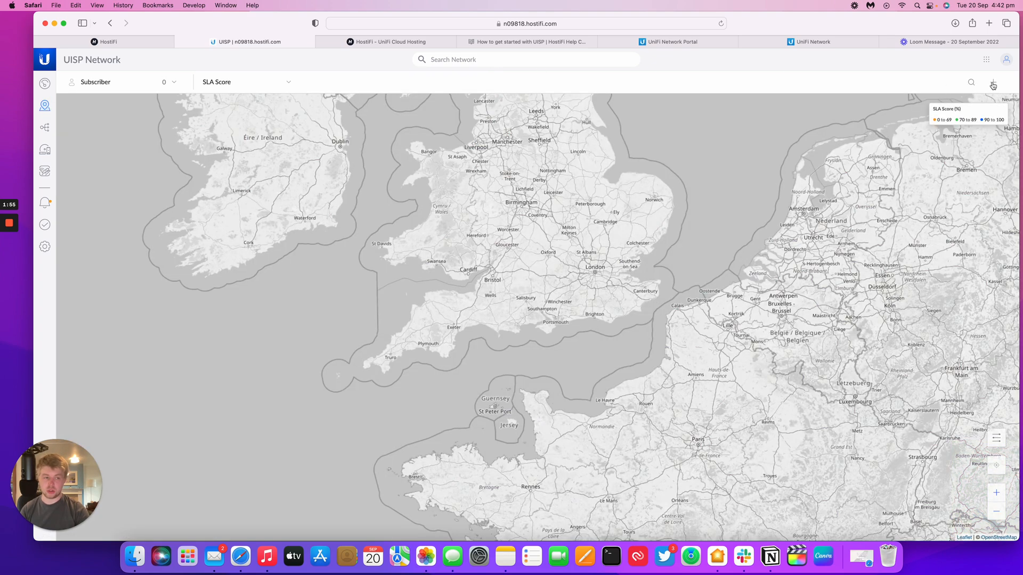
left_click(993, 86)
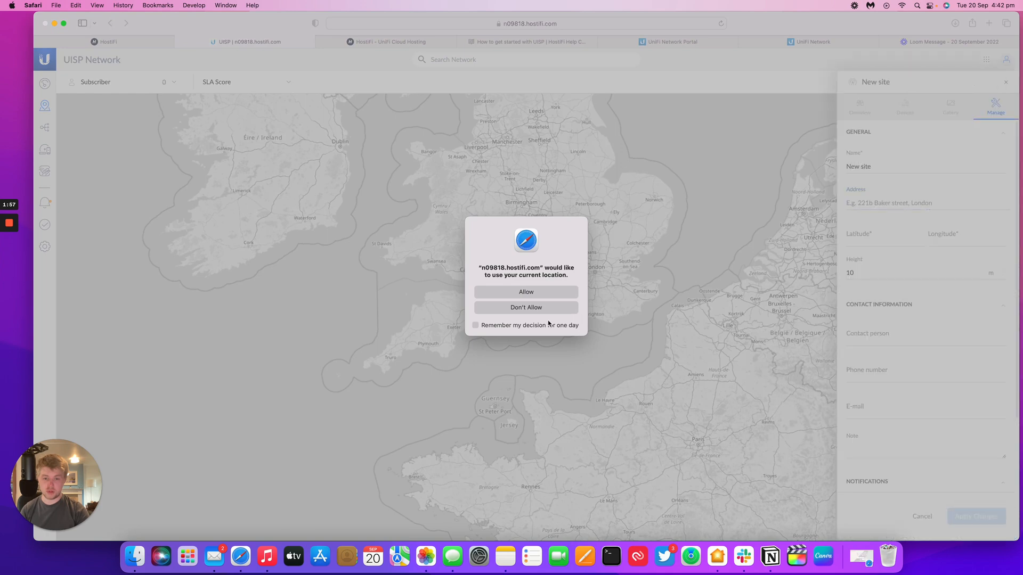
left_click(526, 307)
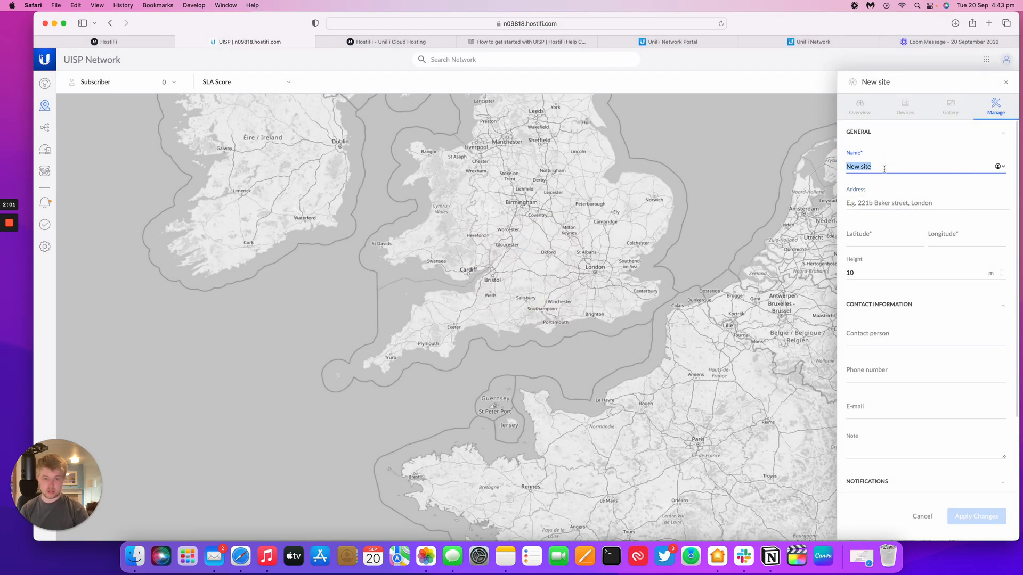
- Name the site 'HostiFi Test' at 221b Baker Street, apply changes, and return to the guide
type("HostiFi")
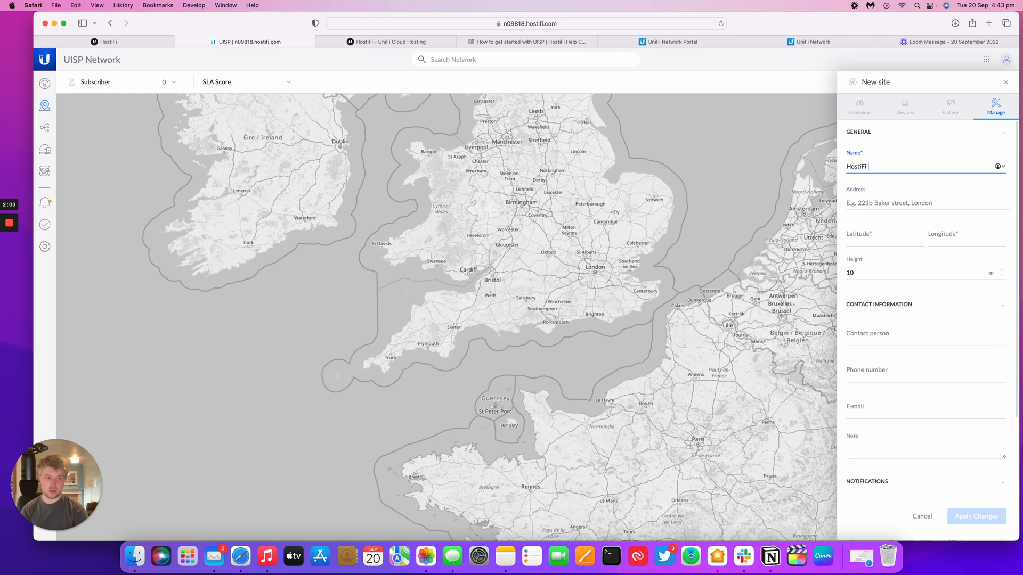
type("est")
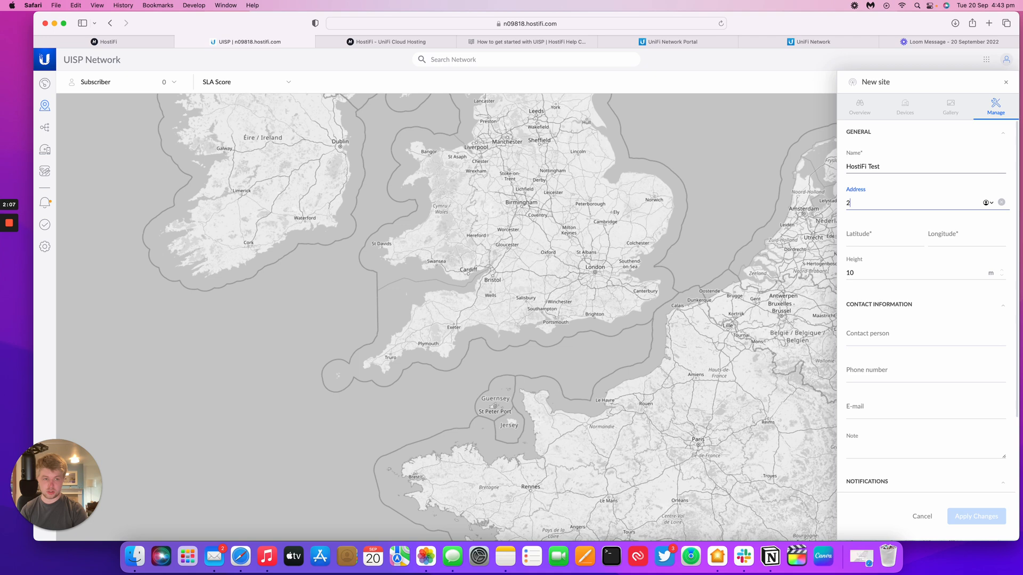
type("21b Baker Street London")
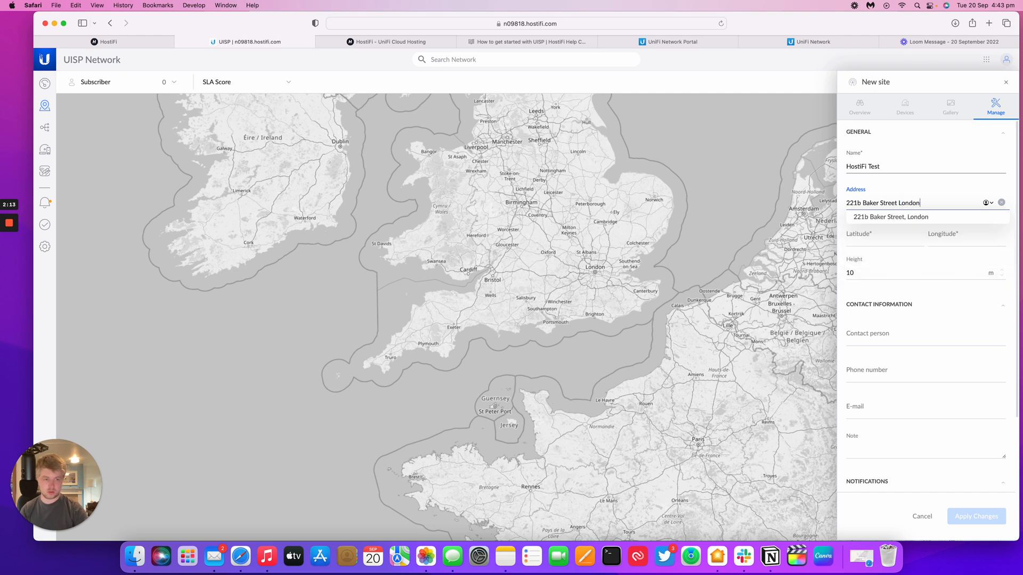
left_click(888, 217)
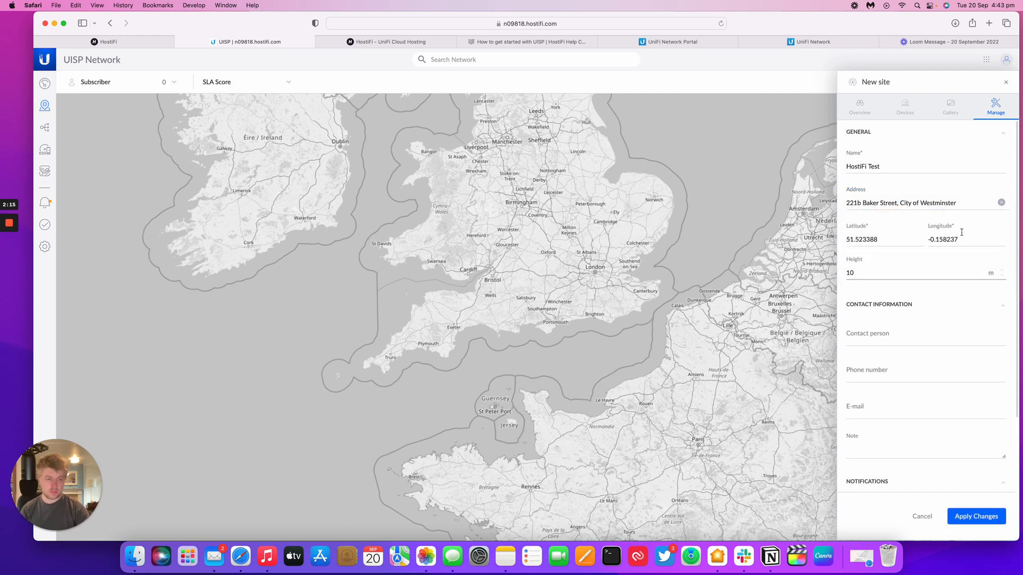
scroll("down", 3)
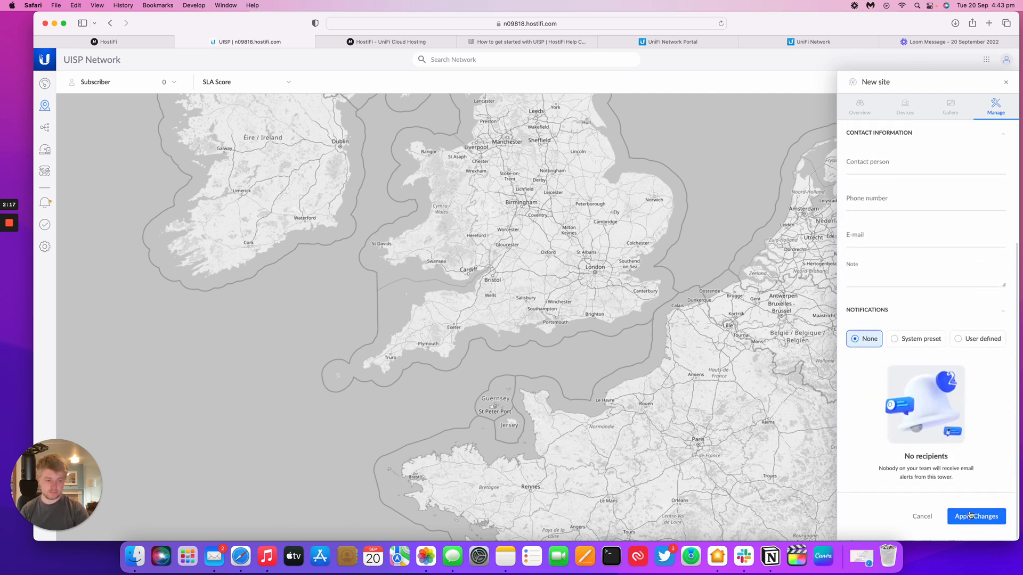
left_click(976, 516)
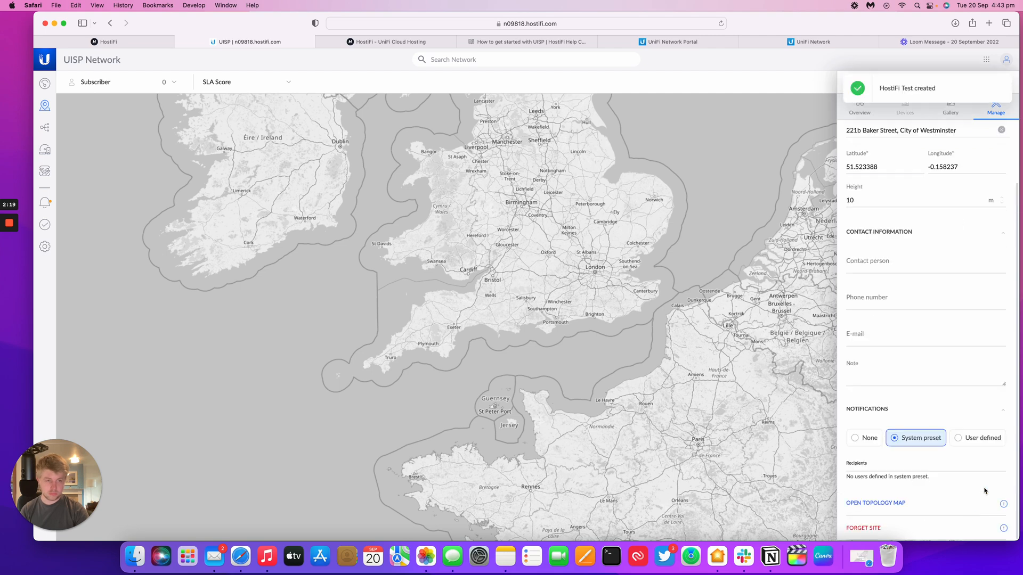
left_click(524, 41)
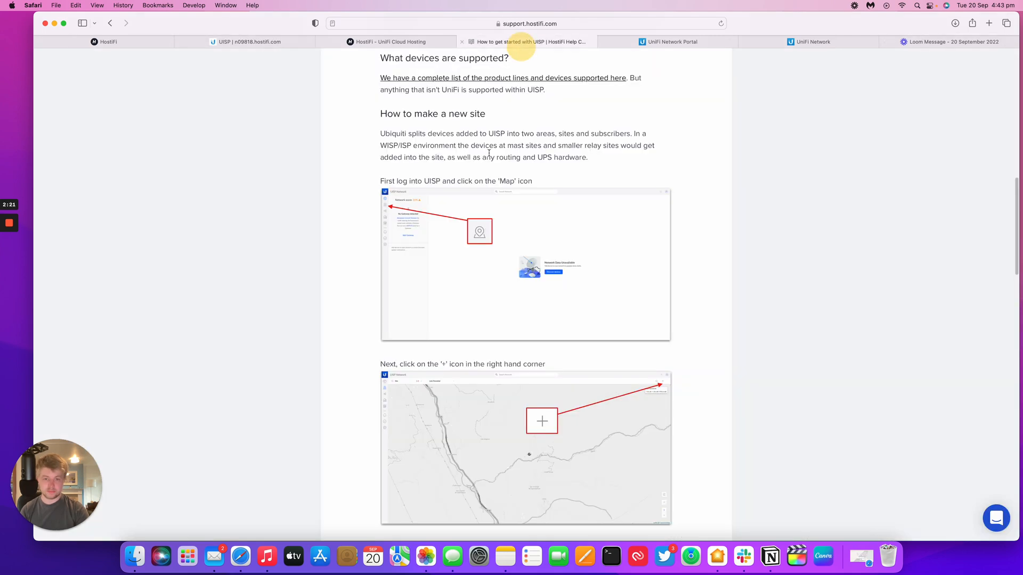
- Scroll the help article to the 'How to make a new subscriber' section
scroll("down", 3)
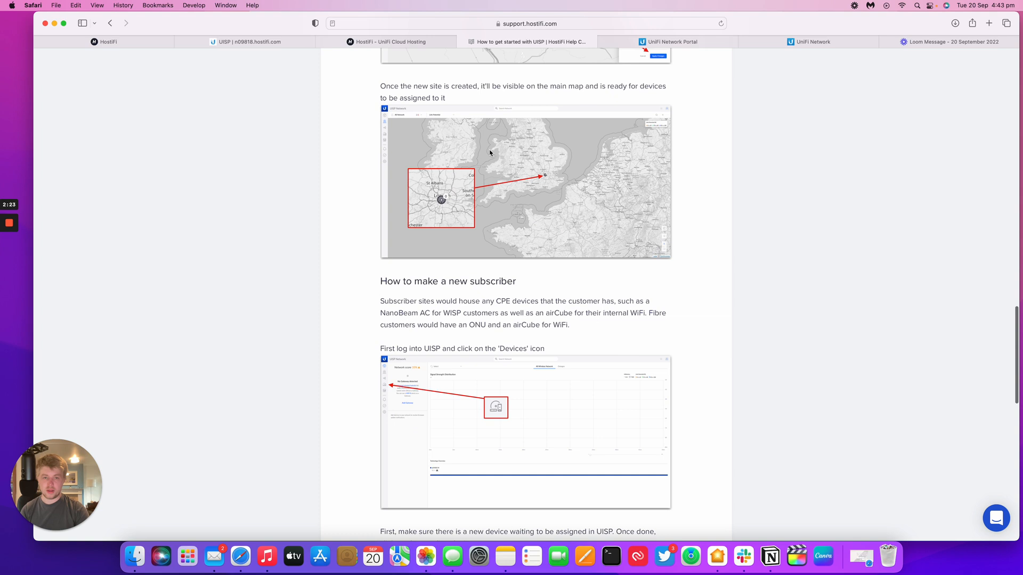
scroll("down", 3)
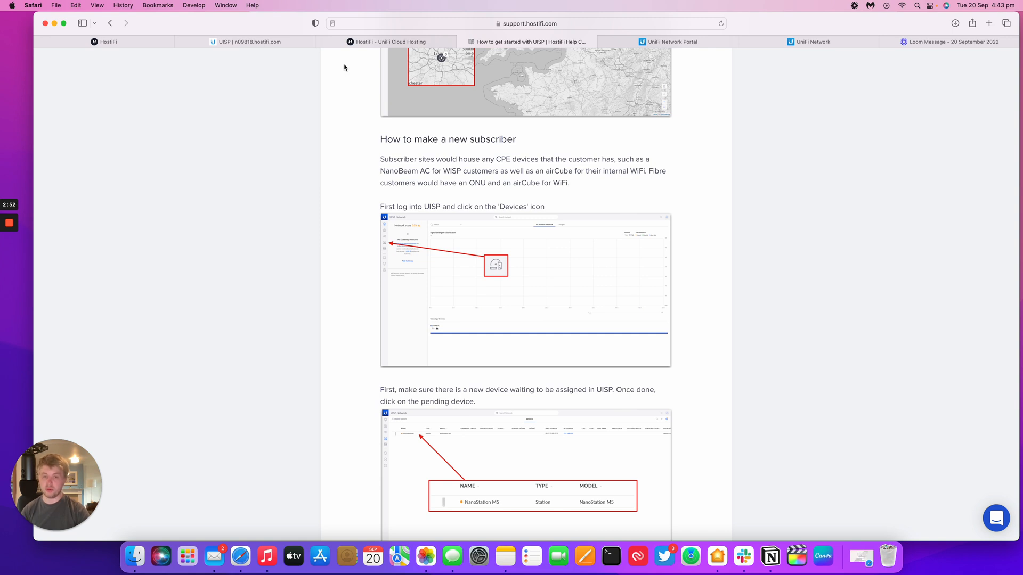
scroll("down", 3)
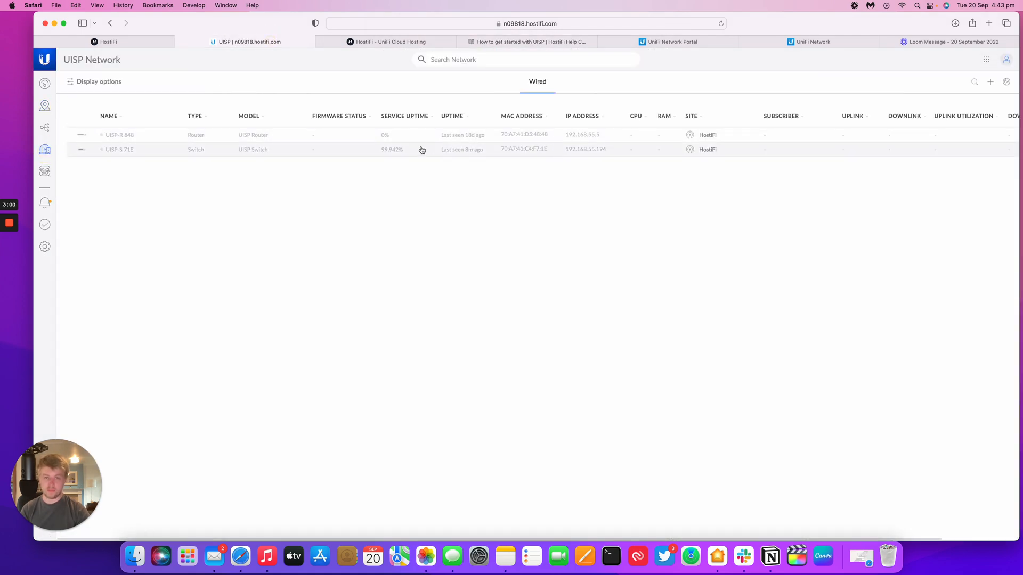
- Move the UISP-S 71E switch to the HostiFi CPE site via Manage > Change Site
left_click(120, 149)
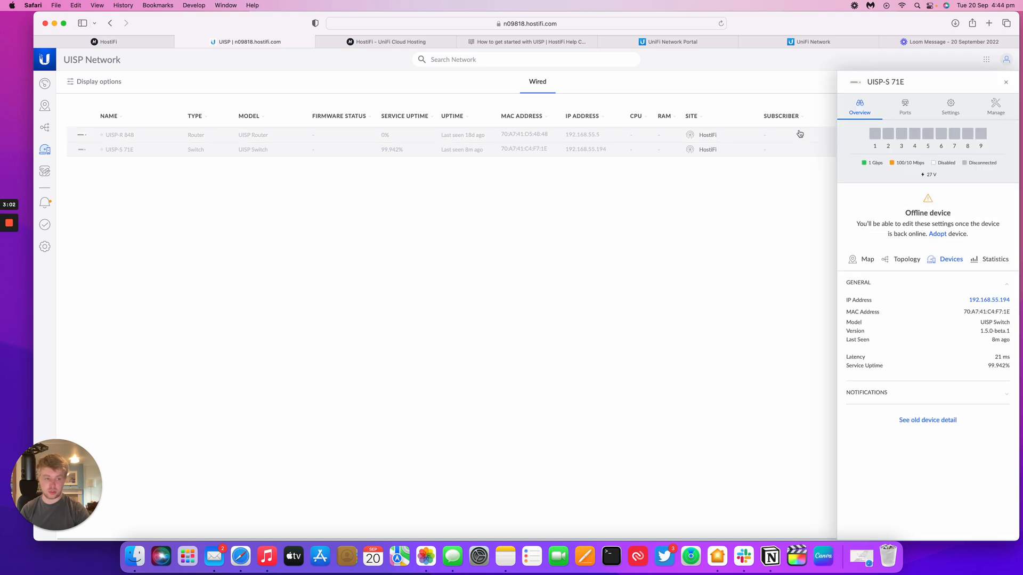
left_click(995, 105)
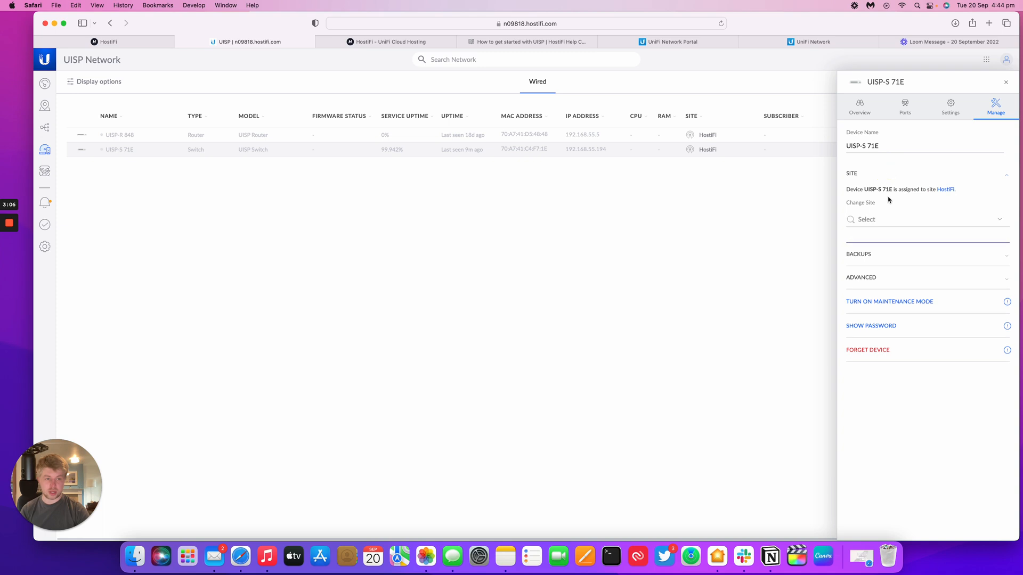
left_click(925, 219)
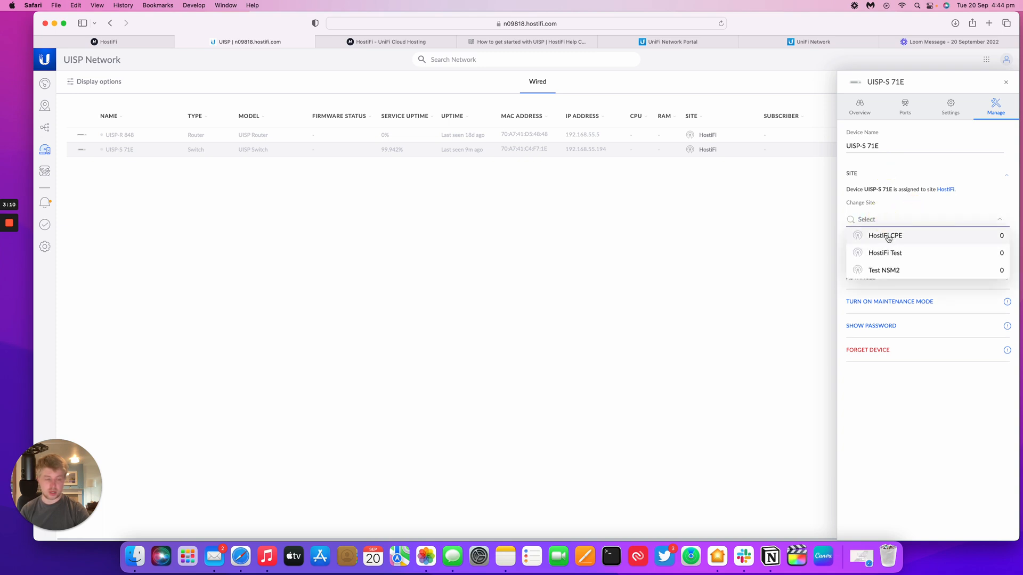
left_click(884, 236)
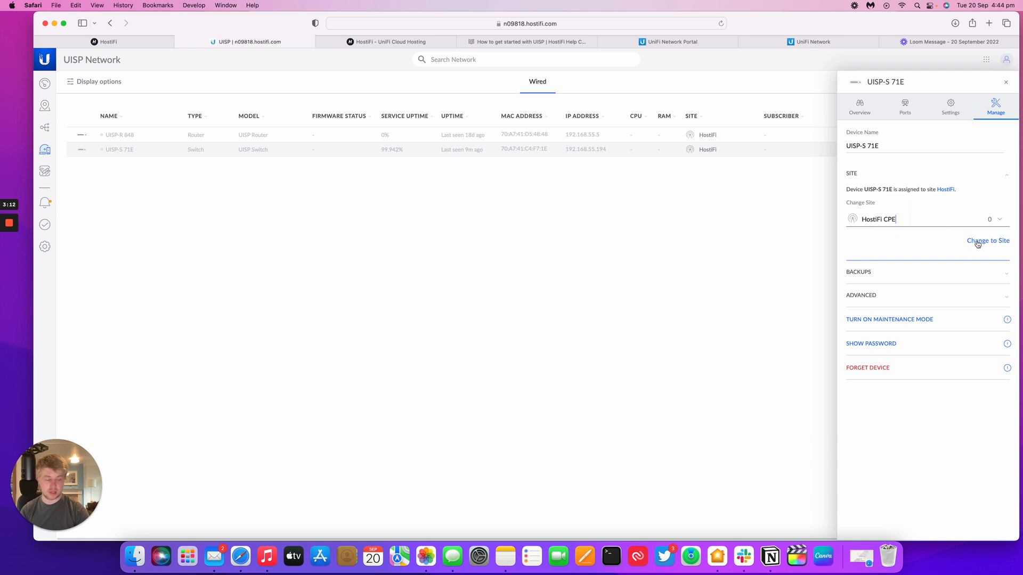
left_click(989, 241)
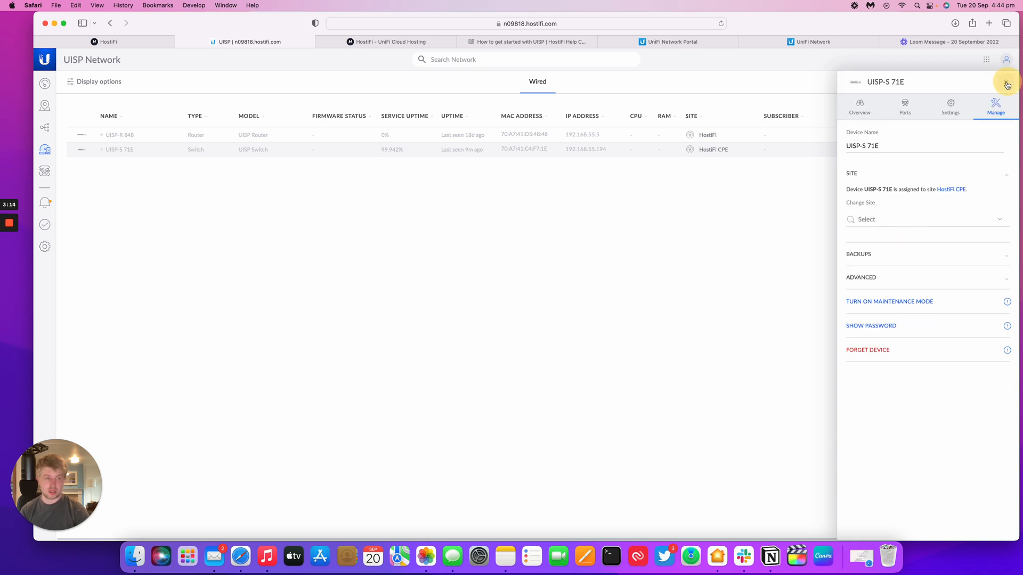
left_click(1006, 83)
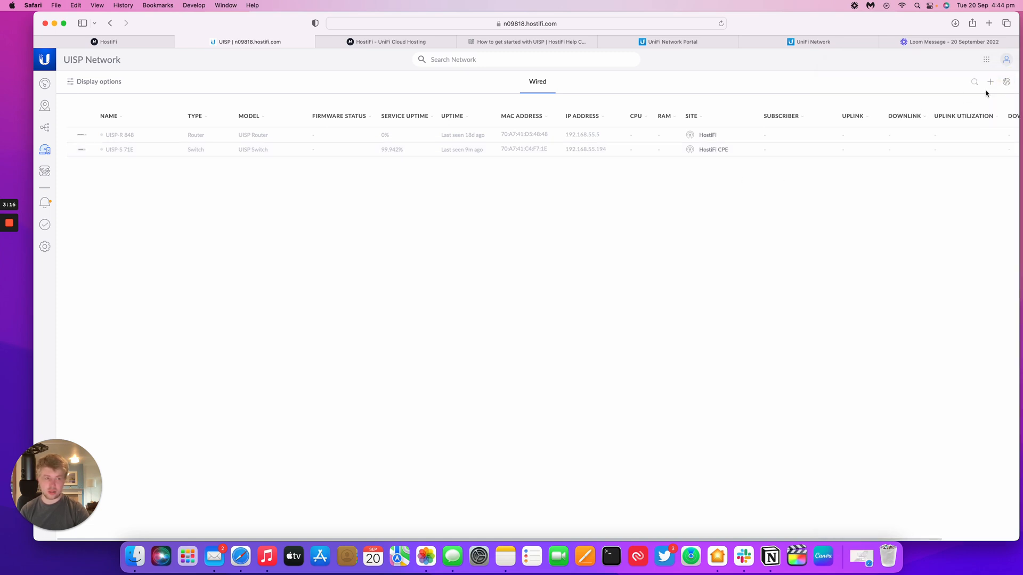
- Dismiss the add-device form and check the UISP-S 71E switch's port status
left_click(991, 81)
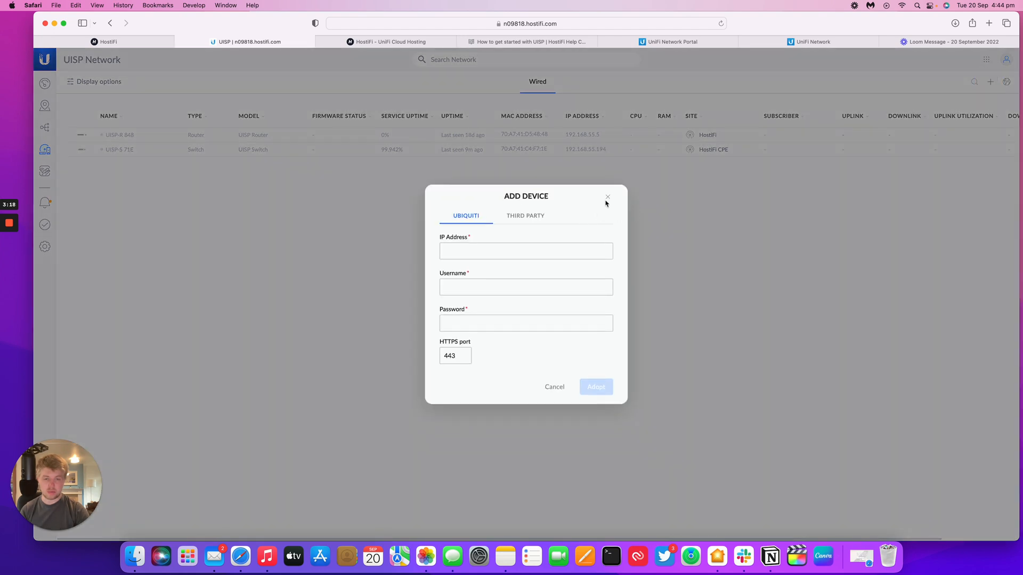
left_click(607, 196)
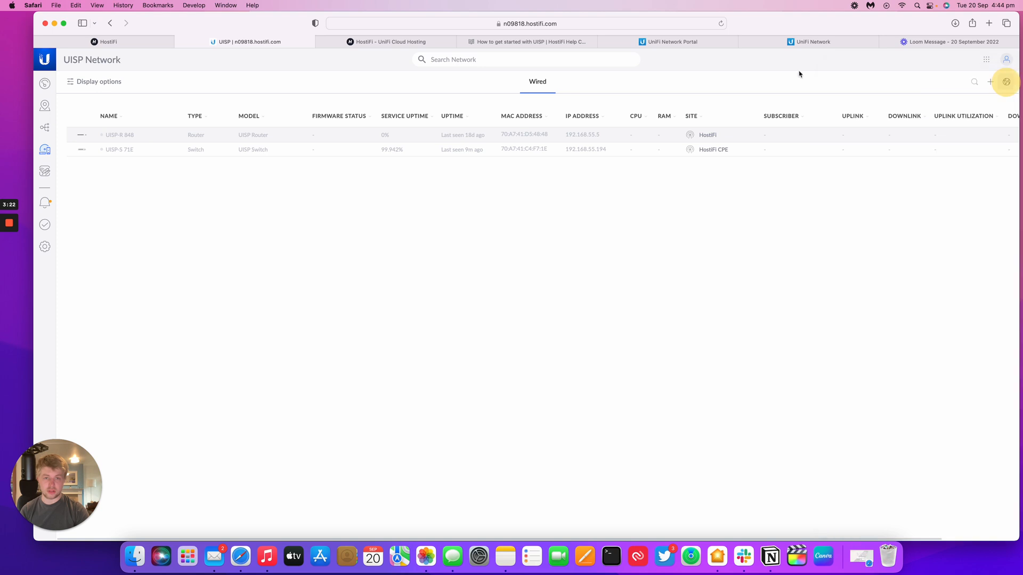
mouse_move(726, 153)
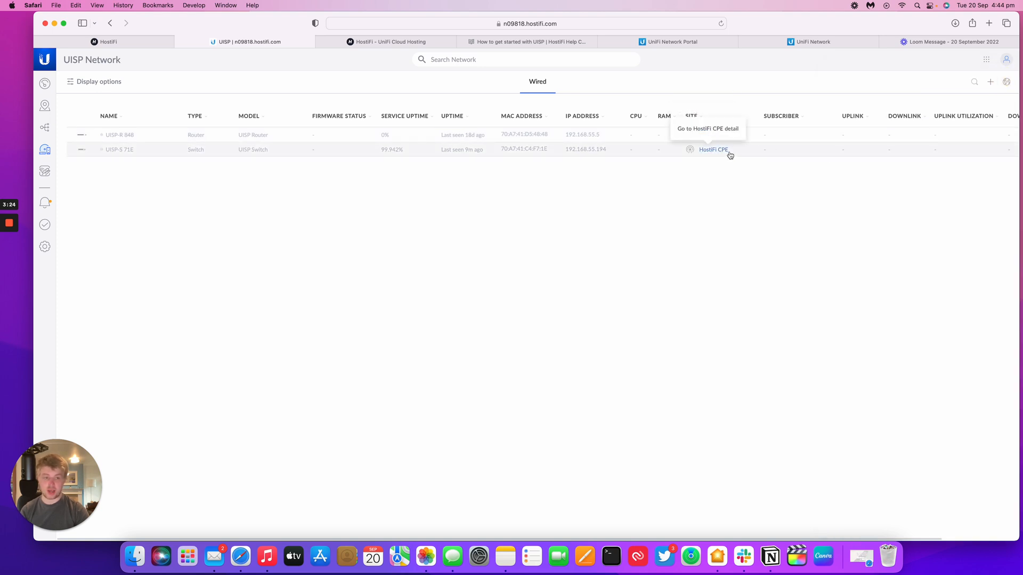
left_click(120, 149)
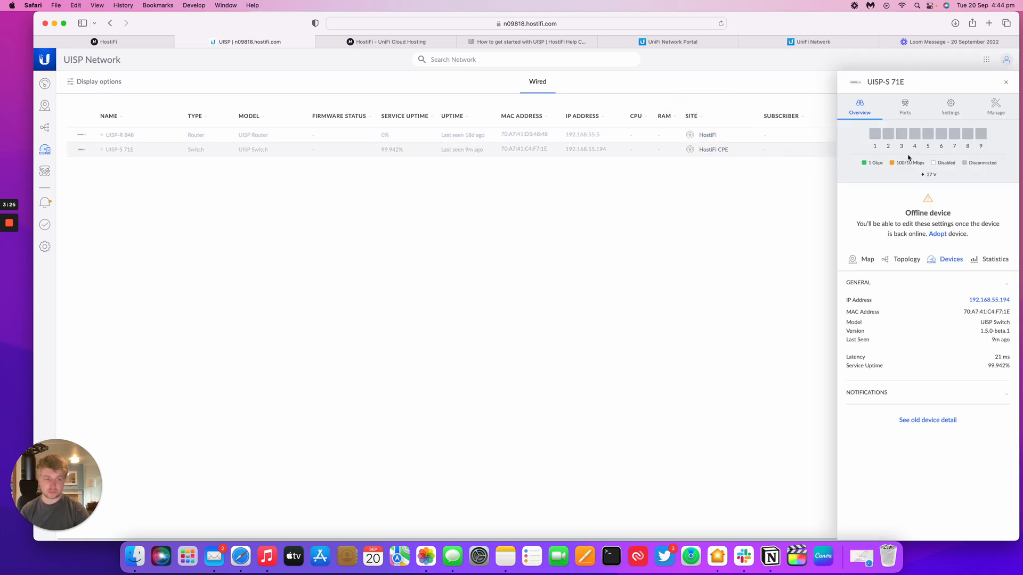
left_click(905, 106)
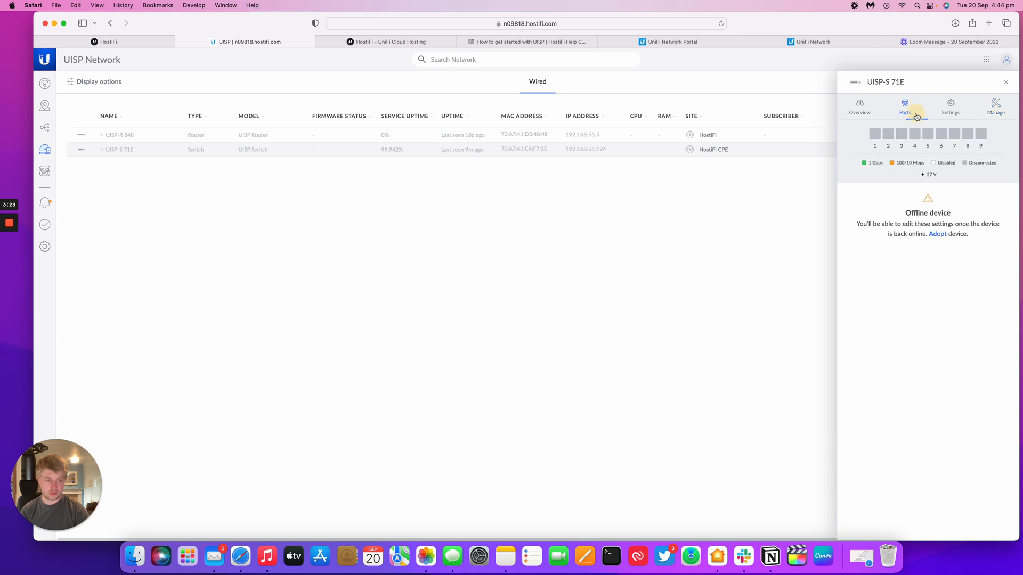
left_click(1005, 82)
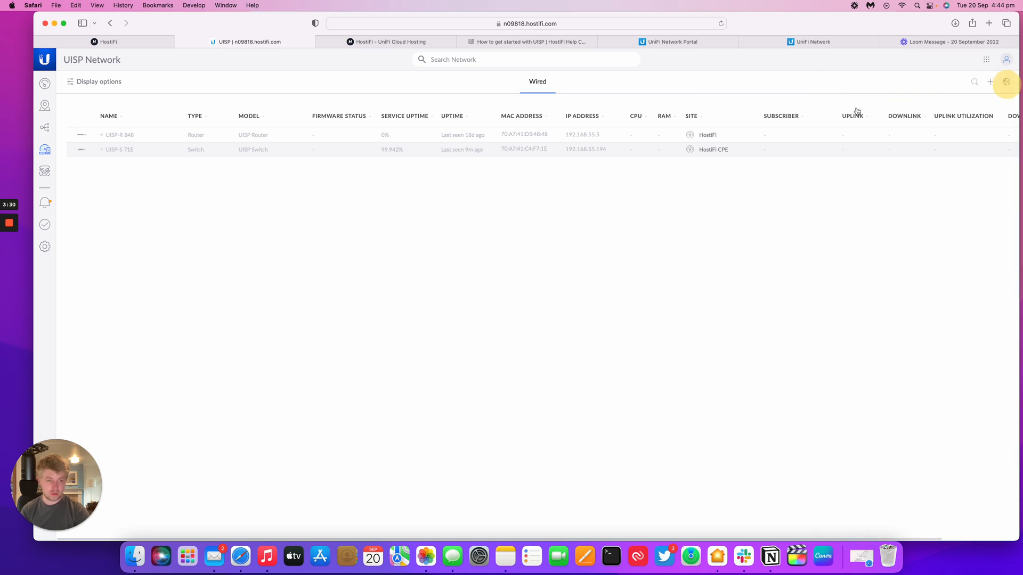
- Review the UISP-R 848 router's overview, then return to the help article
left_click(120, 136)
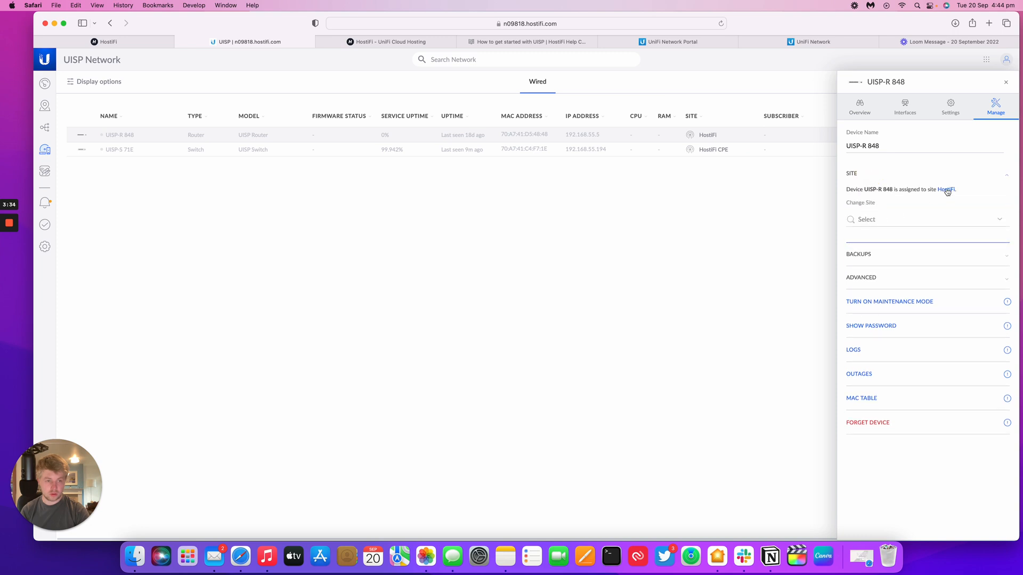
left_click(860, 107)
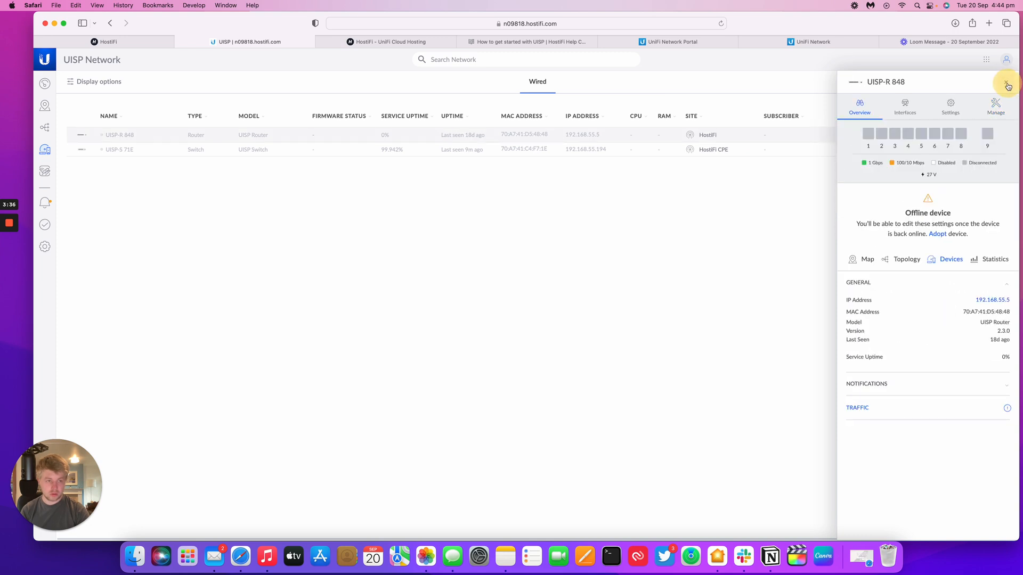
left_click(528, 42)
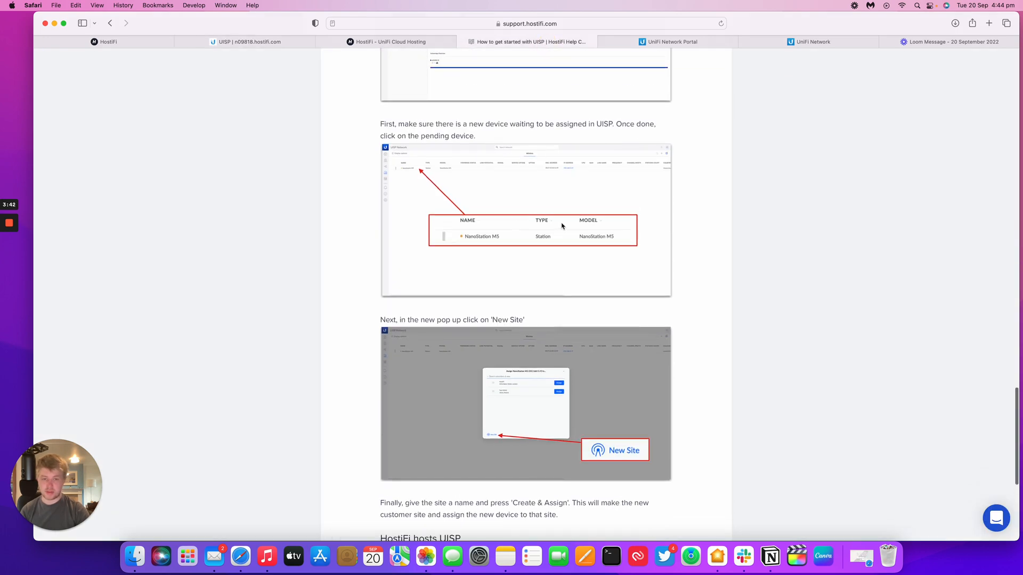
scroll("down", 3)
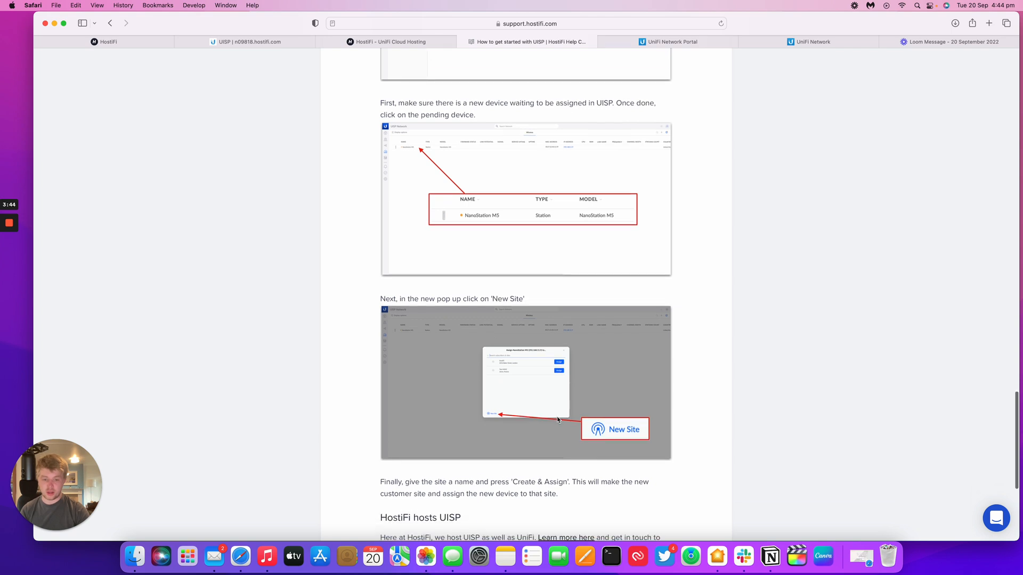
scroll("down", 3)
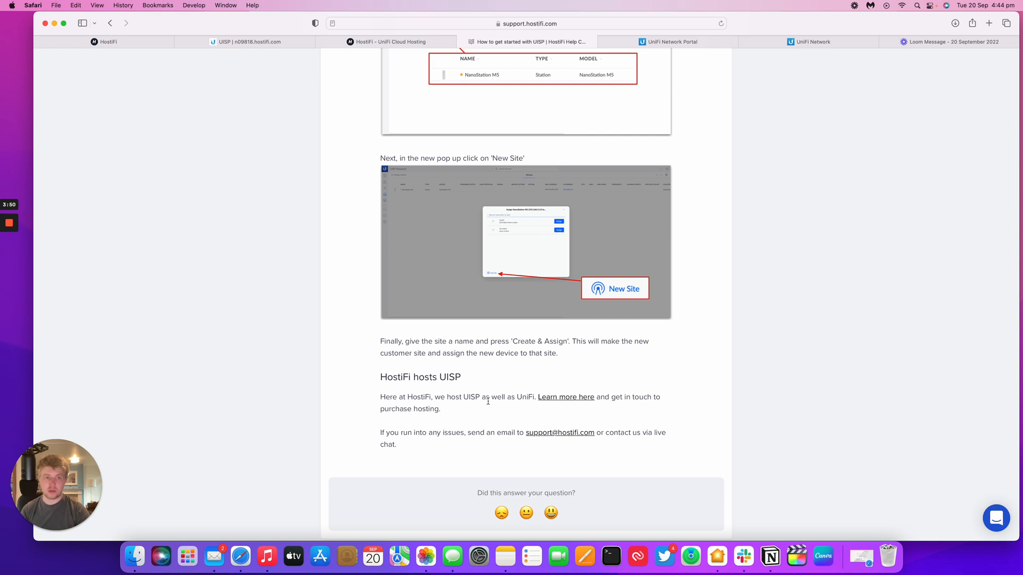
scroll("down", 3)
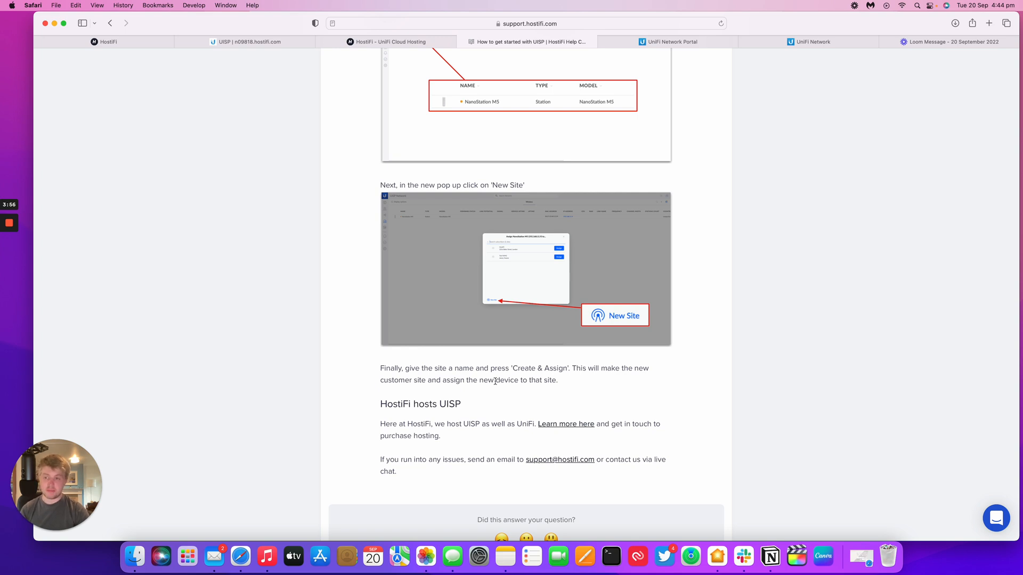
mouse_move(500, 377)
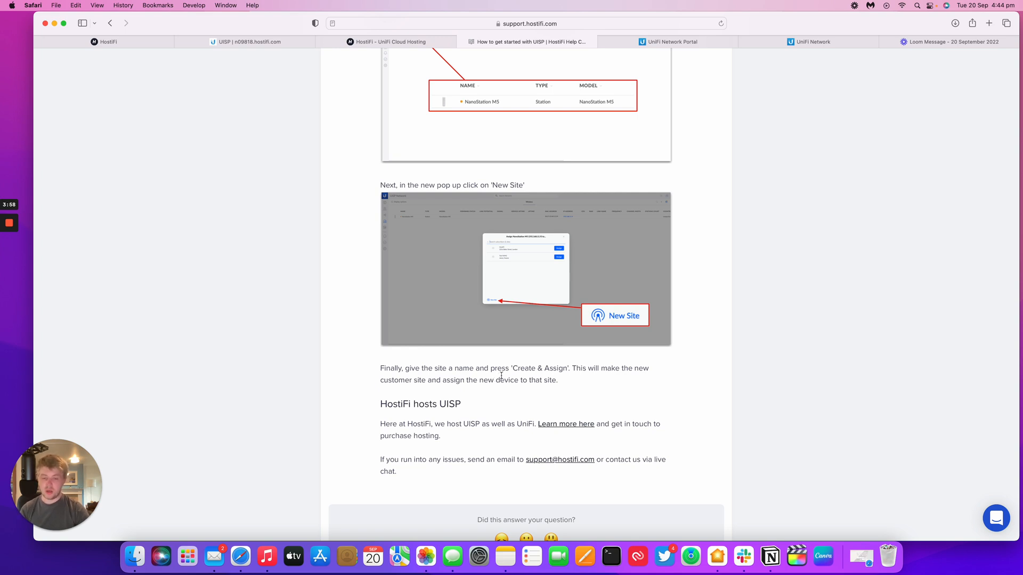